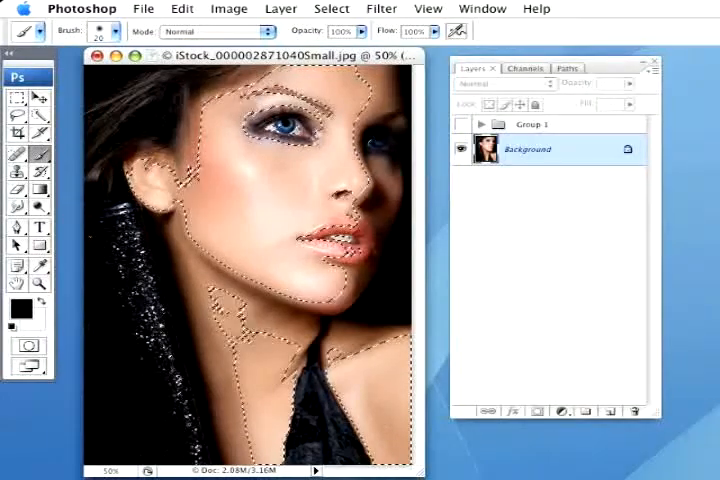
Switch to the Channels panel to view the Alpha 1 channel
click(524, 68)
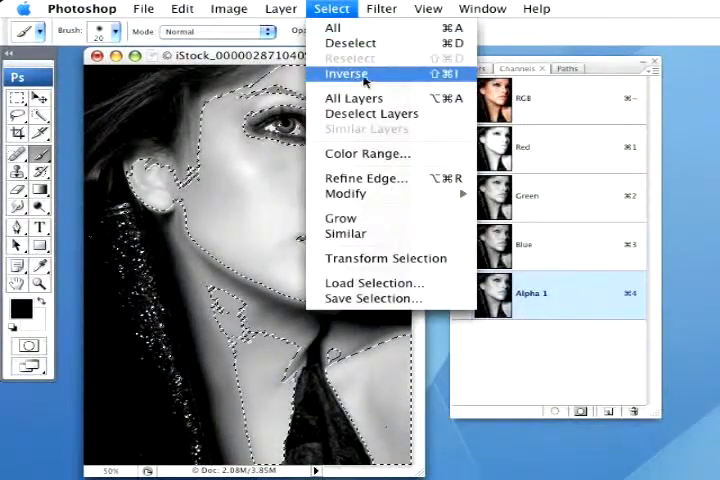
click(348, 72)
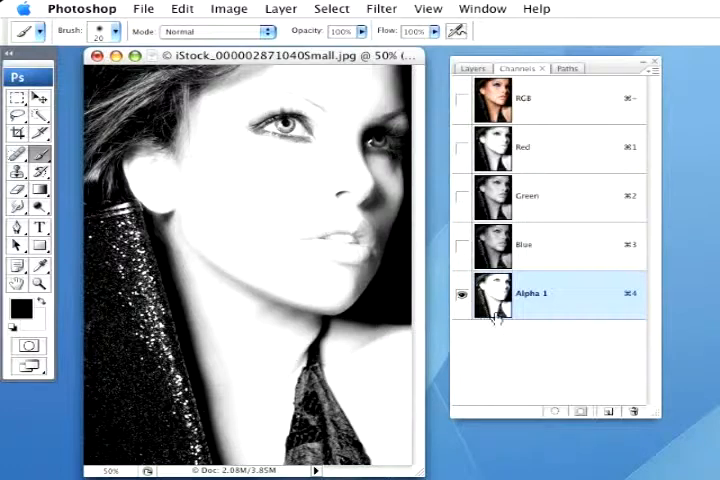
mouse_move(58, 304)
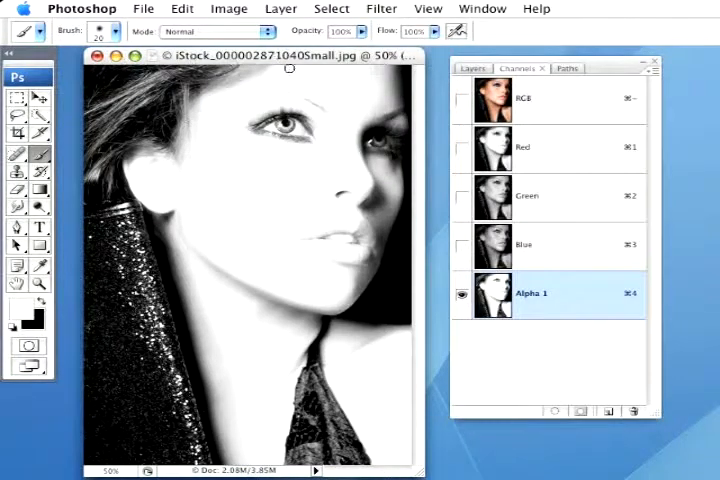
mouse_move(204, 212)
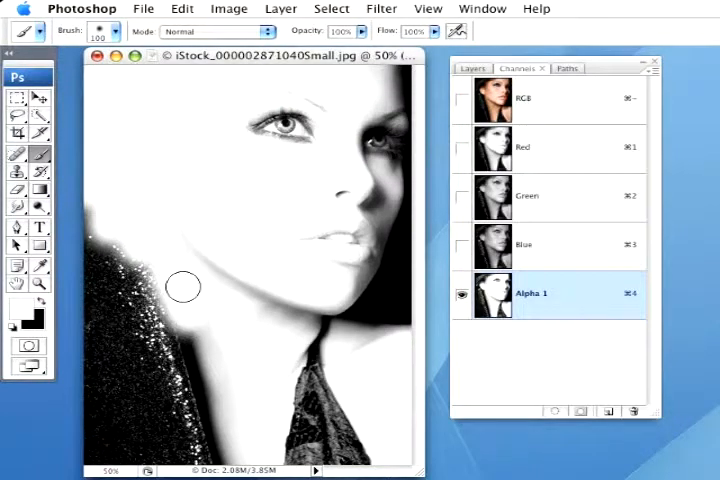
Brush white over the left hair, sparkly clothing, and the neck and top in Alpha 1
drag(184, 288, 220, 440)
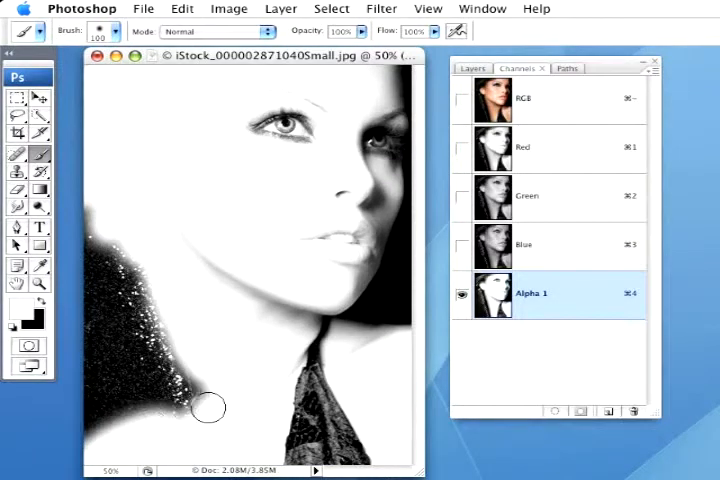
drag(210, 408, 88, 252)
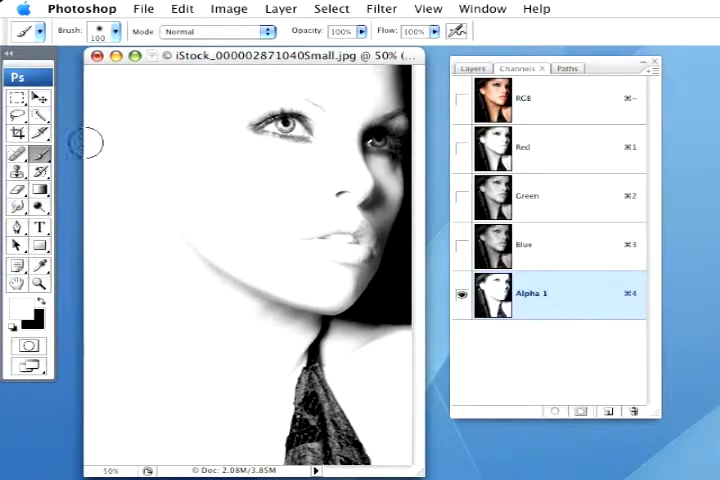
mouse_move(312, 356)
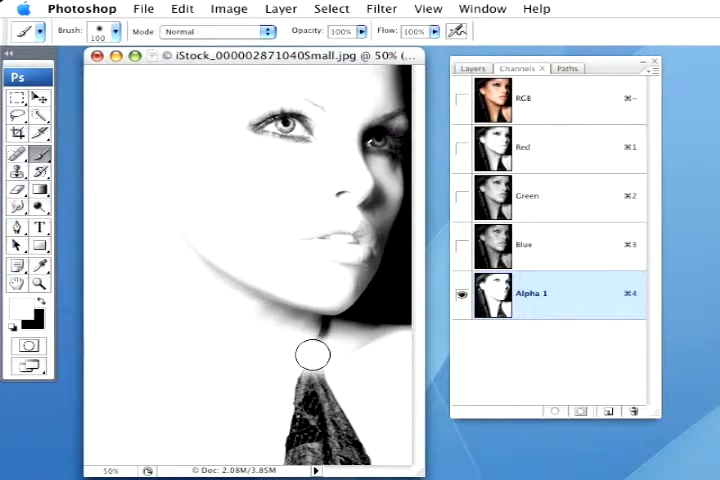
drag(312, 356, 344, 456)
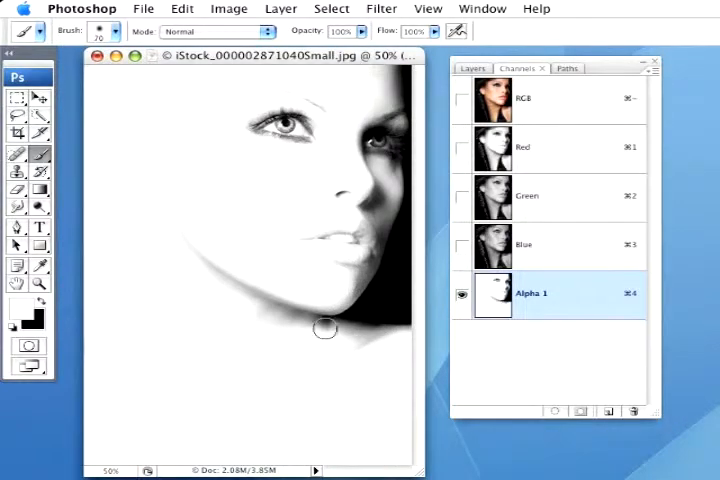
mouse_move(410, 462)
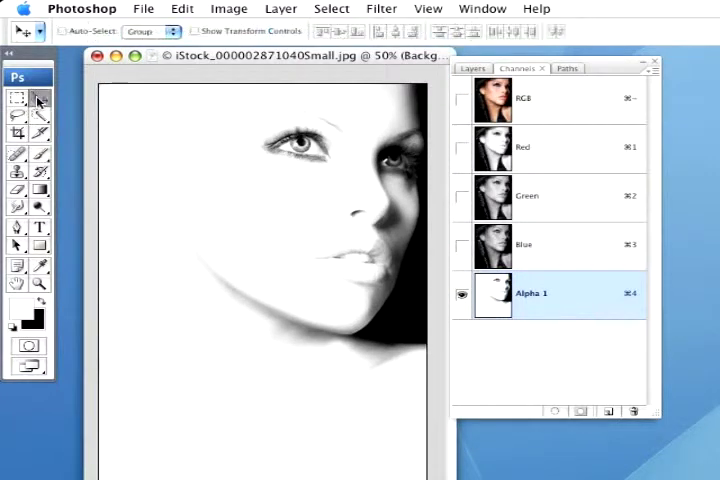
mouse_move(356, 210)
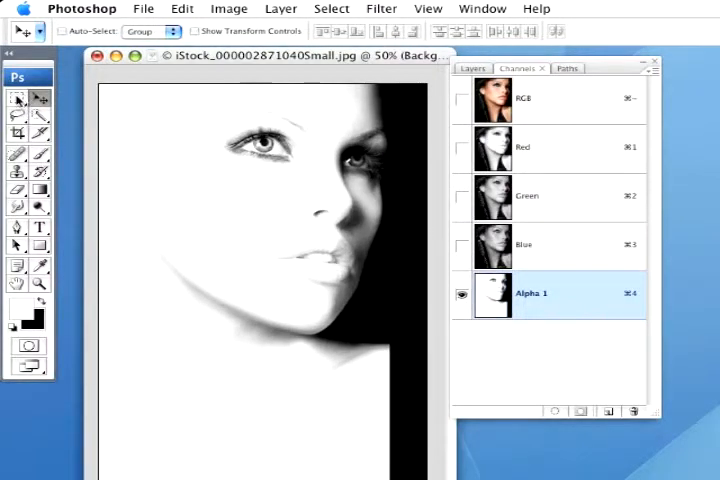
Fill the right side of Alpha 1 with black from the toolbar swatch
click(16, 98)
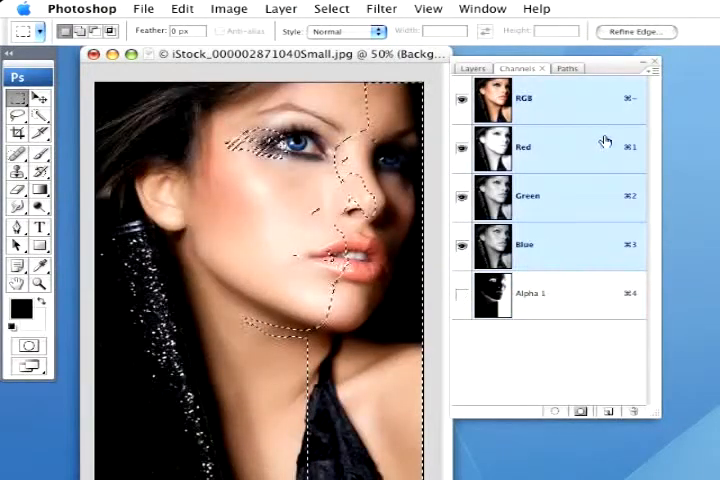
Back in Layers, set the foreground colour to dark navy #062852 for the shadow fill
click(472, 68)
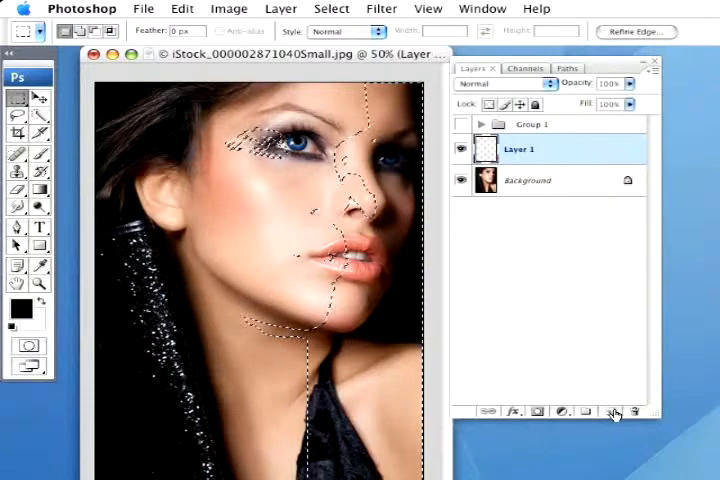
click(16, 310)
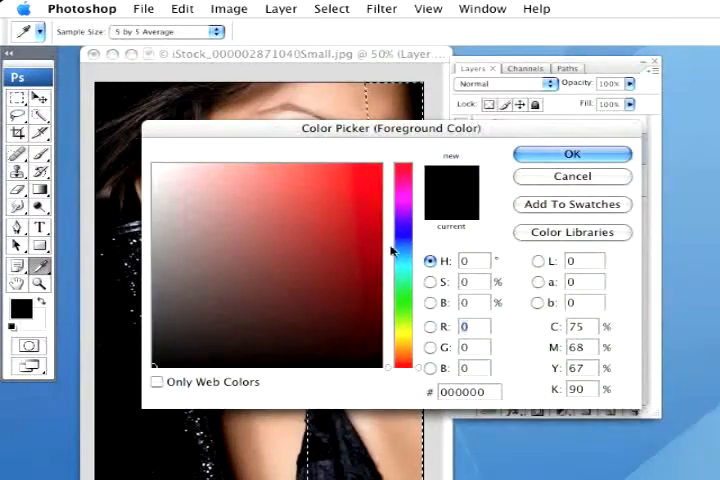
click(404, 244)
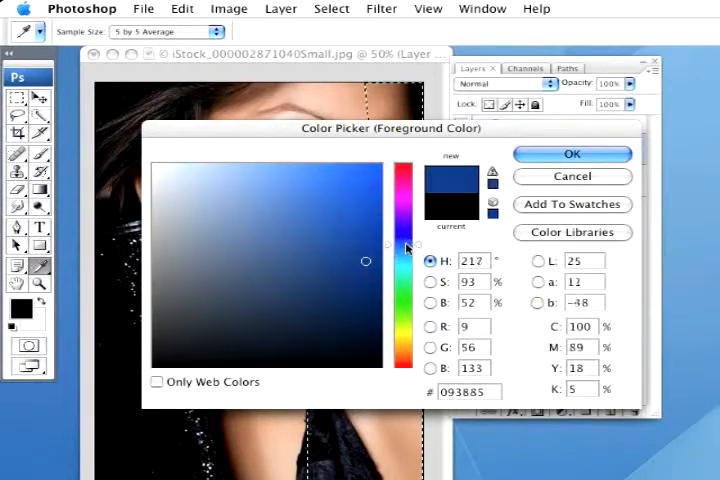
click(368, 304)
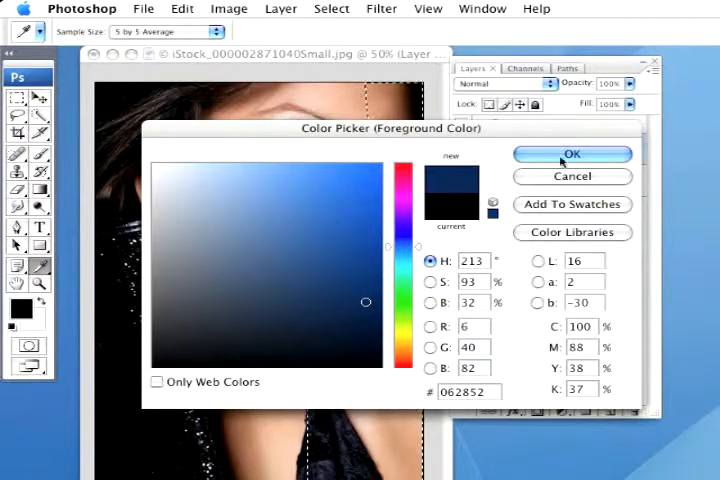
click(572, 154)
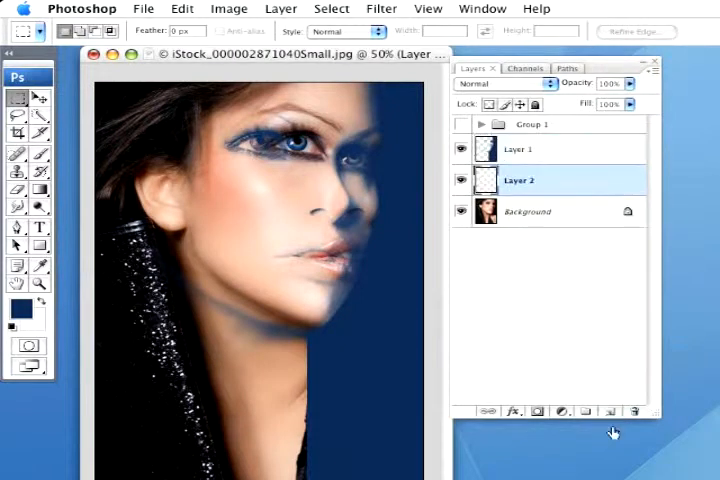
mouse_move(716, 316)
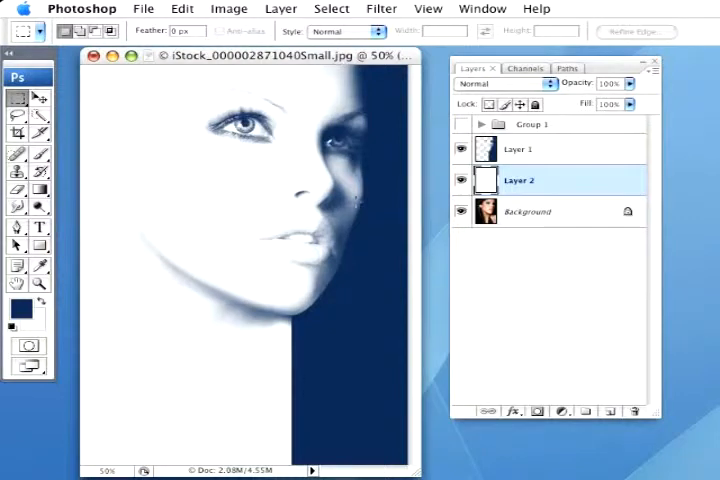
Zoom in on the eyes after filling Layer 1 with white
click(38, 284)
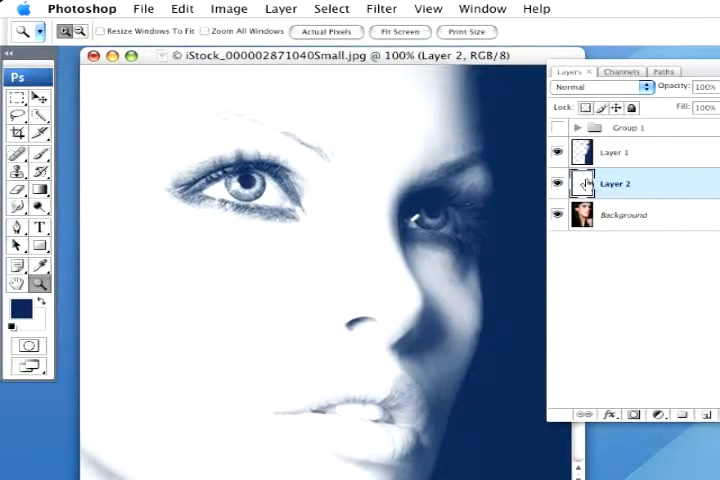
Set the foreground to dark green #30610c and make Layer 3 blend by Color
click(616, 152)
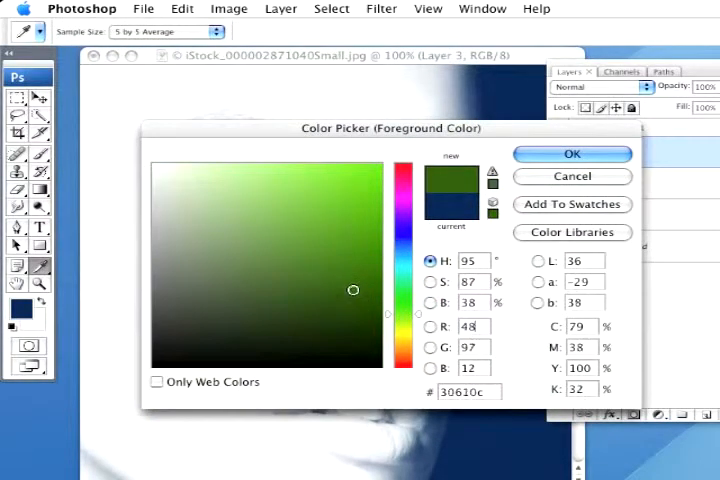
click(572, 154)
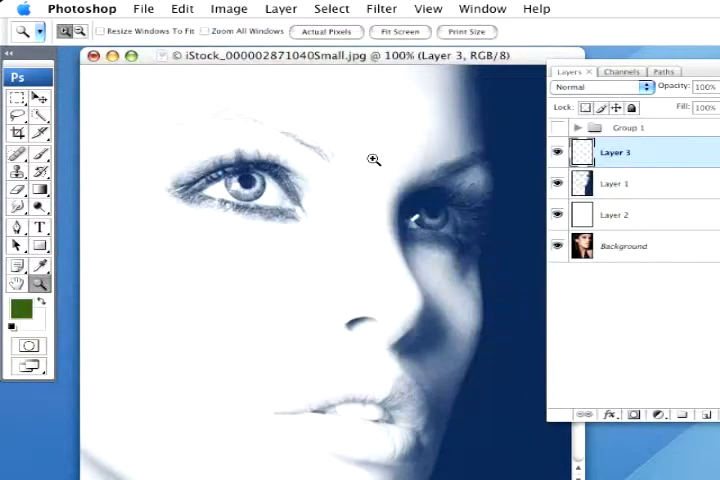
click(596, 86)
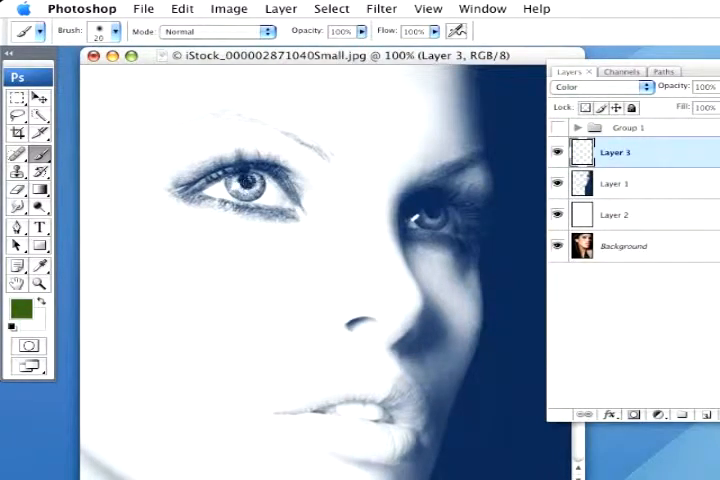
Paint green over both irises on the Color-mode layer
click(250, 184)
text(40)
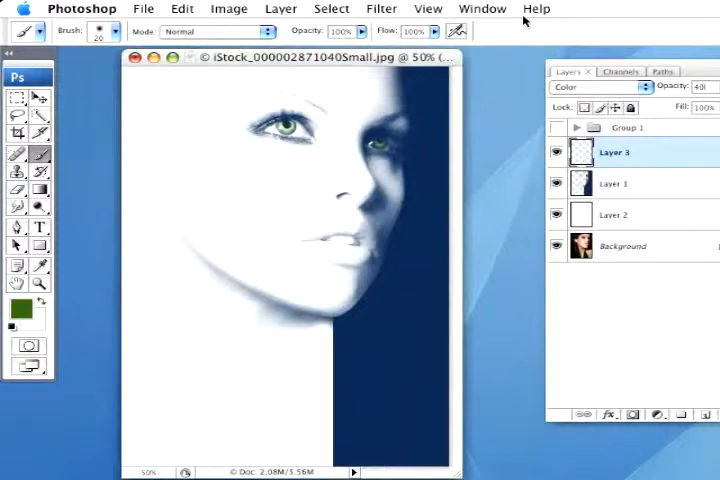
mouse_move(532, 120)
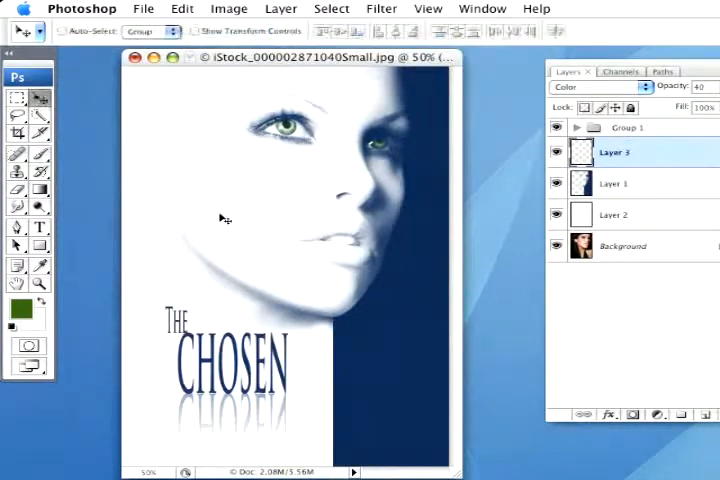
mouse_move(464, 200)
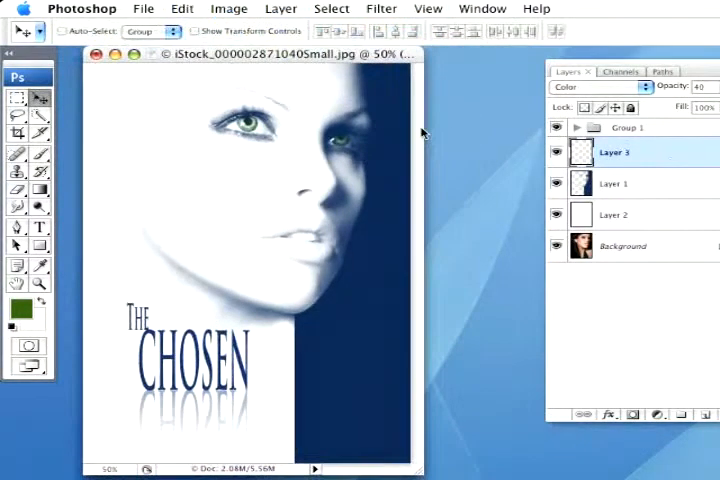
Place the 'THE CHOSEN' title with its faint reflection in the lower left
click(556, 214)
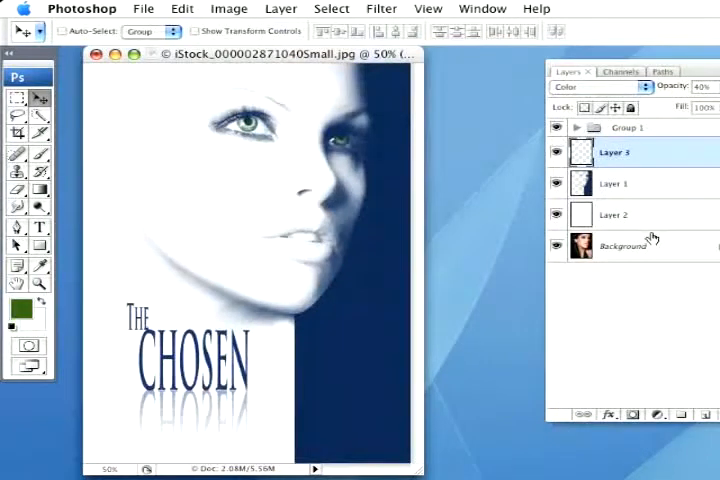
mouse_move(700, 220)
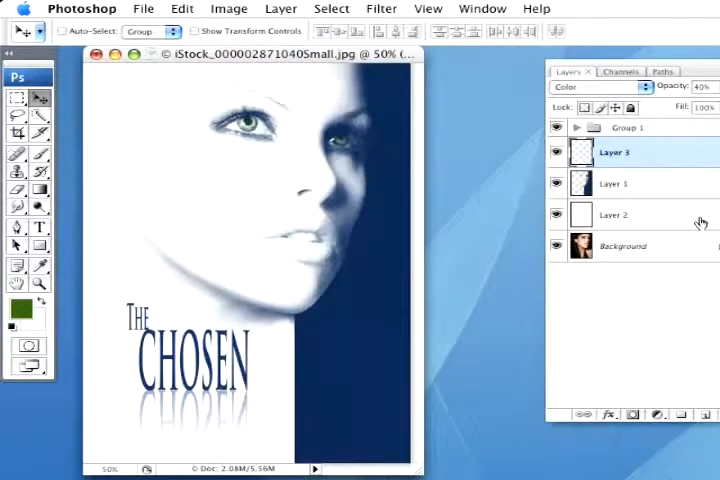